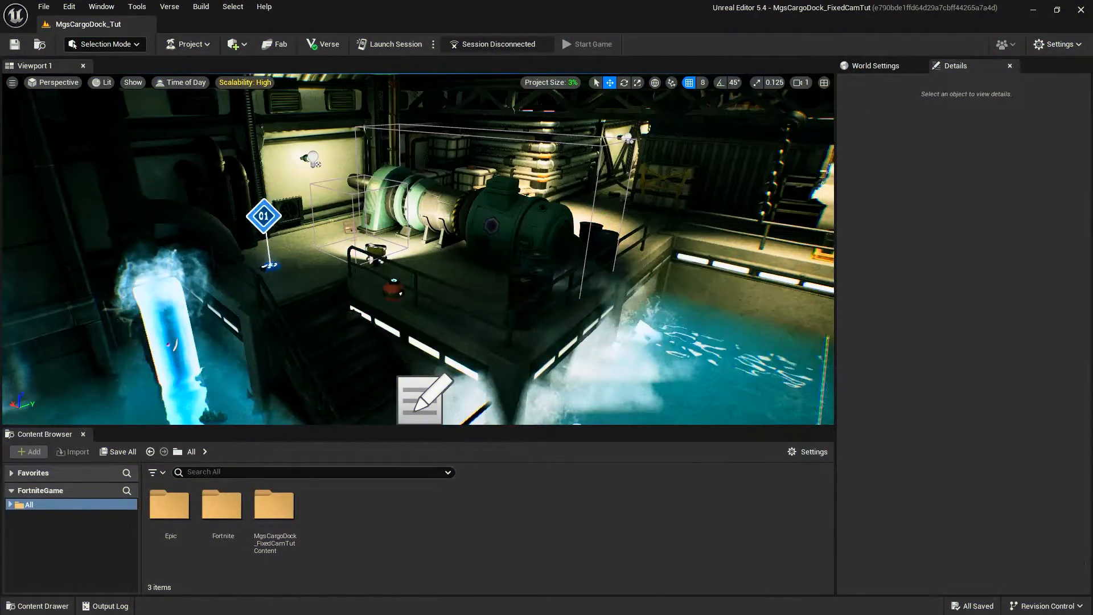
- Browse the Content Browser into Fortnite > Devices to reach the device assets
left_click(221, 503)
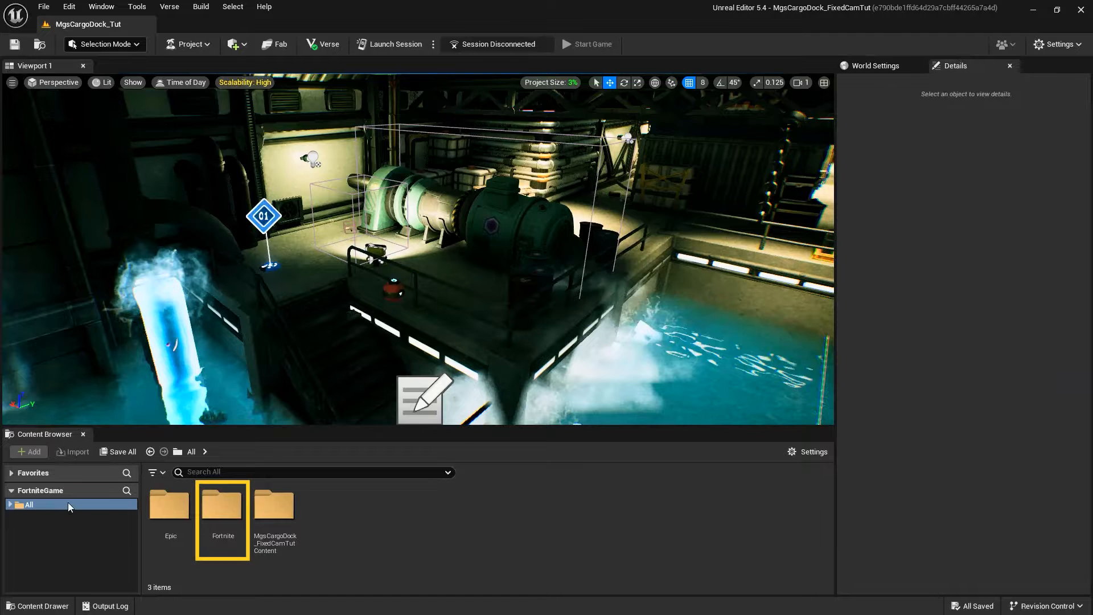
double_click(223, 503)
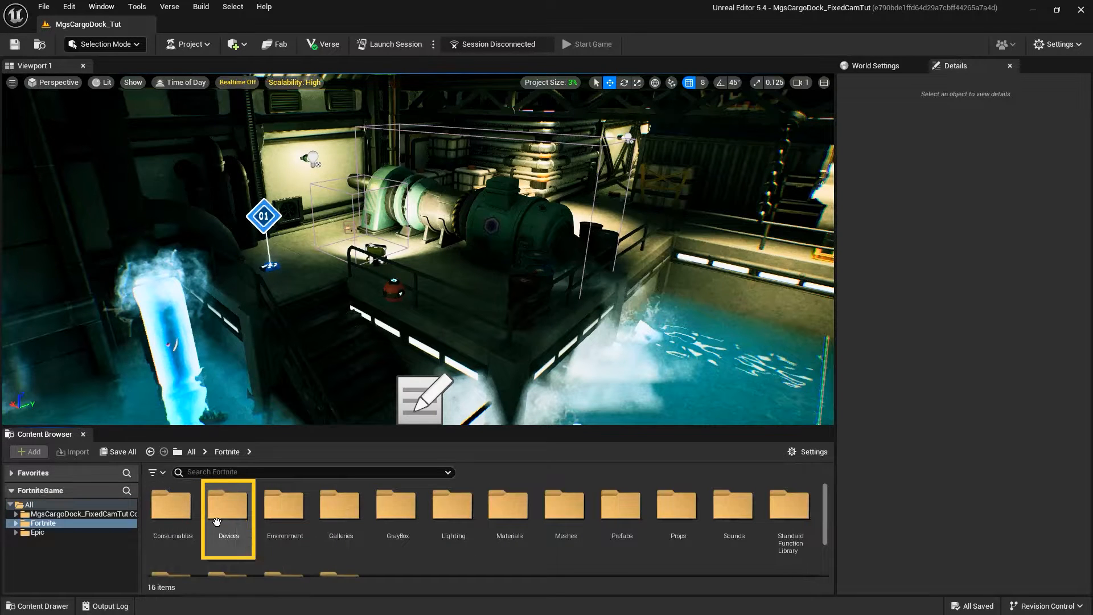
double_click(228, 506)
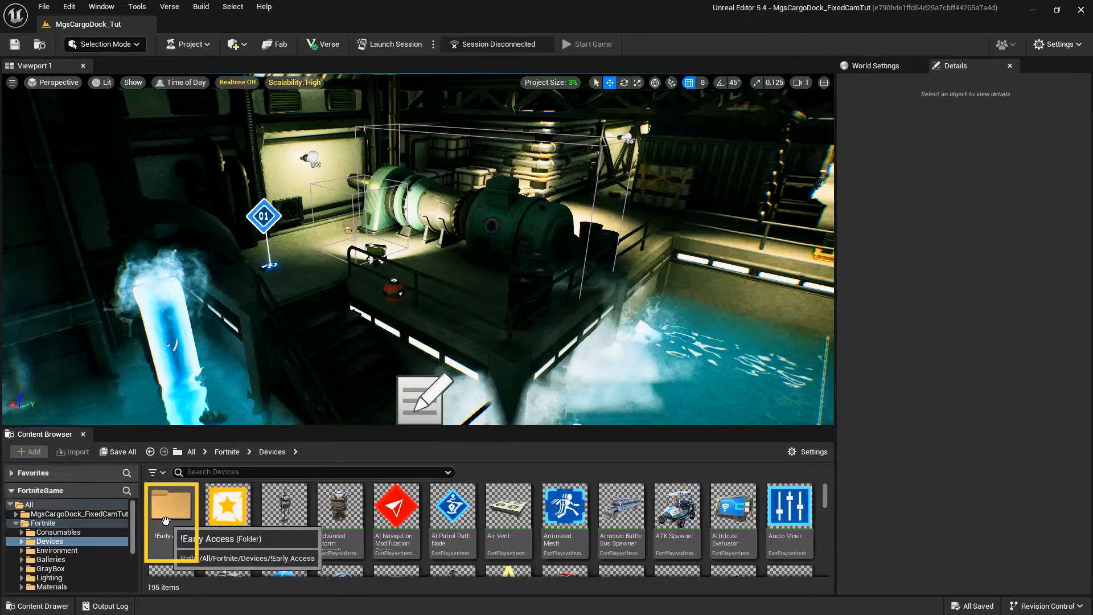
mouse_move(178, 519)
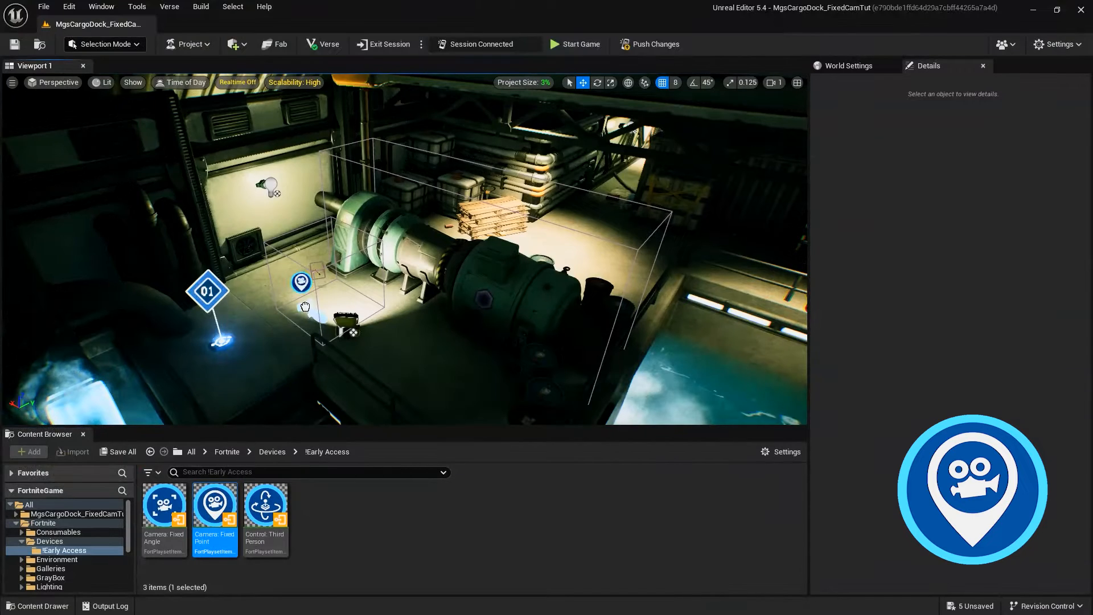
- Select the newly placed Fixed Point camera device in the dock level
left_click(302, 283)
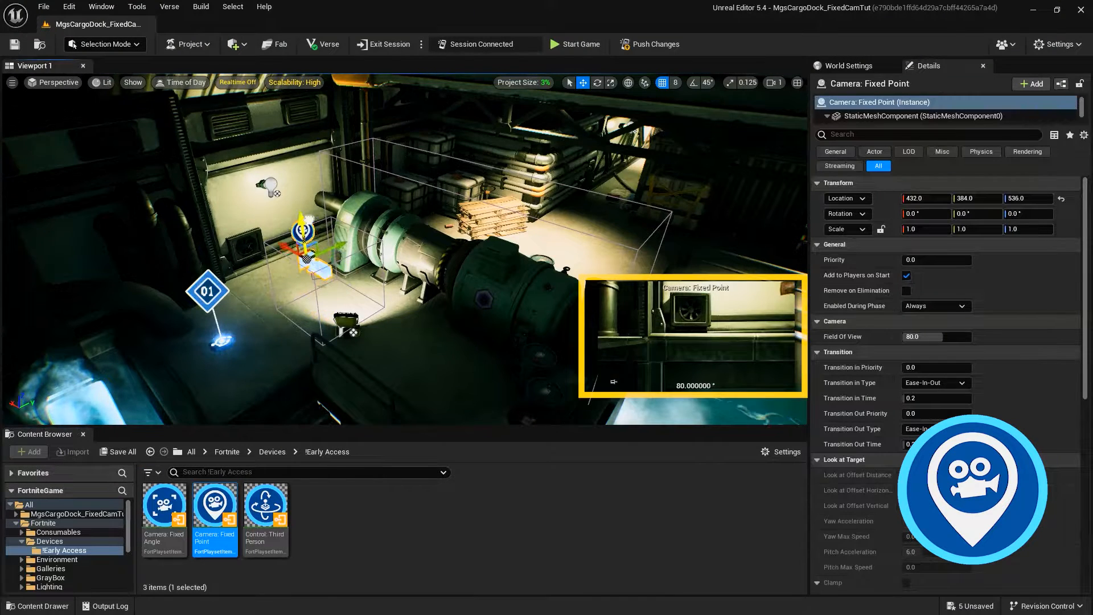
left_click(575, 43)
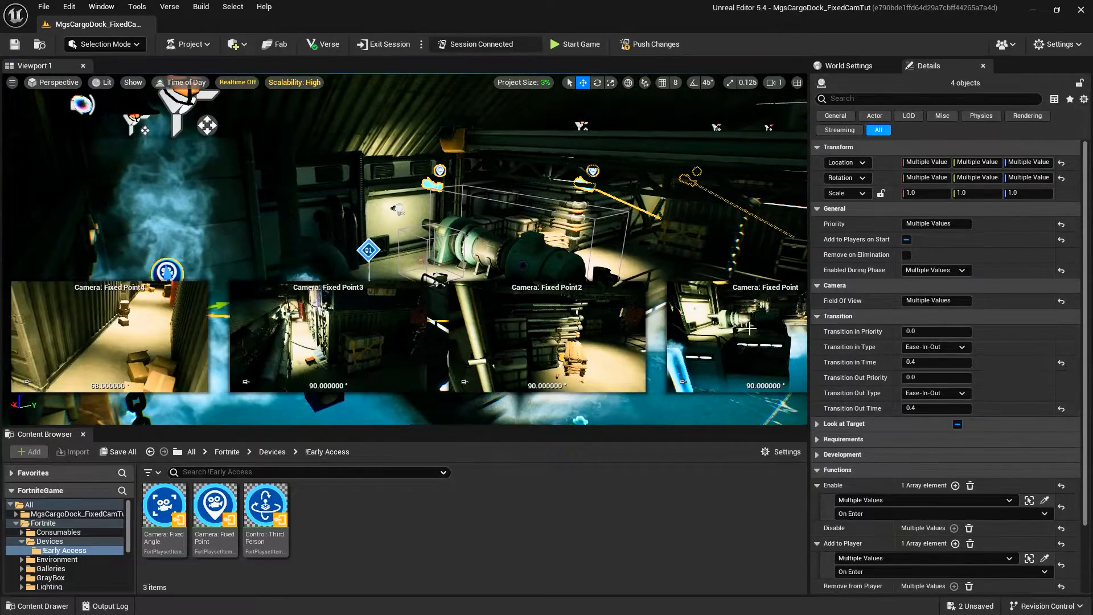
- Select the Fixed Point camera hovering over the water to show its Details
left_click(575, 44)
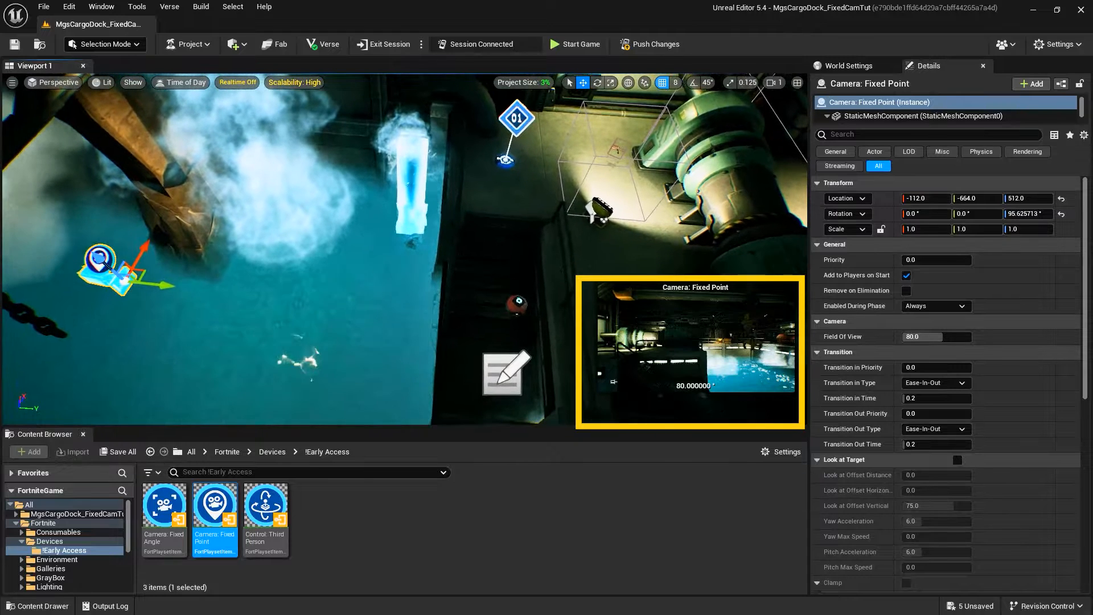
- Raise the water camera, tilt it down toward the dock, and set Field Of View to 100
left_click_drag(101, 262, 140, 279)
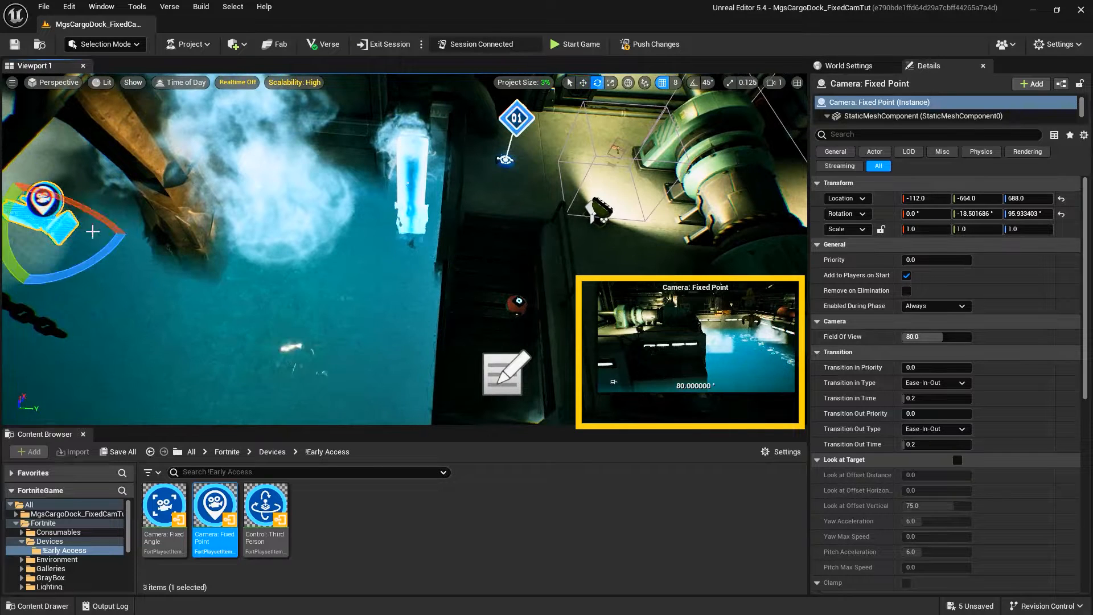
left_click_drag(66, 195, 80, 205)
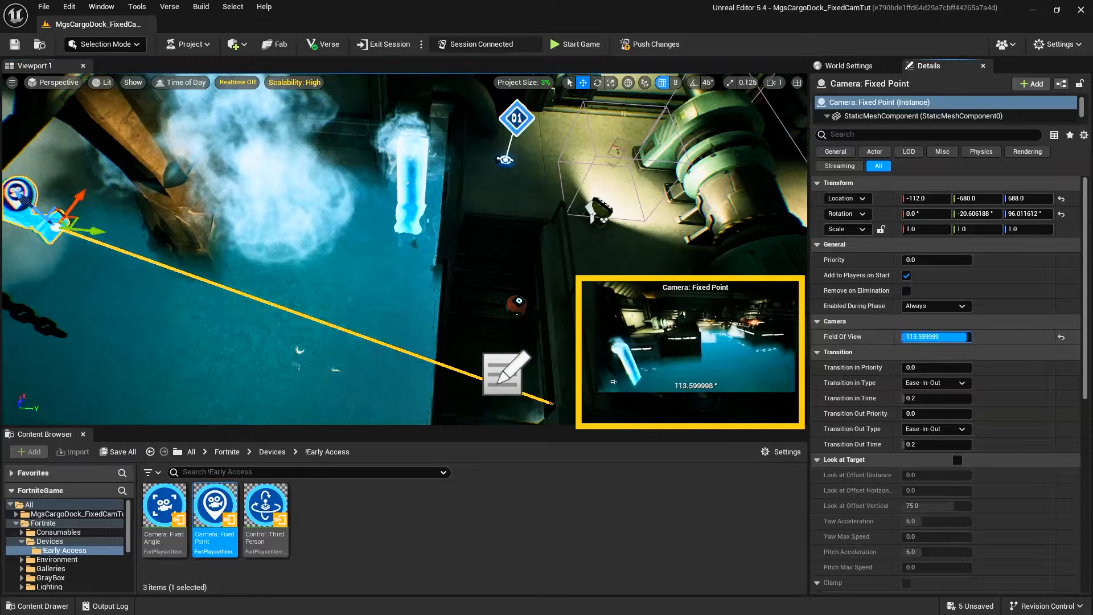
type("100.0")
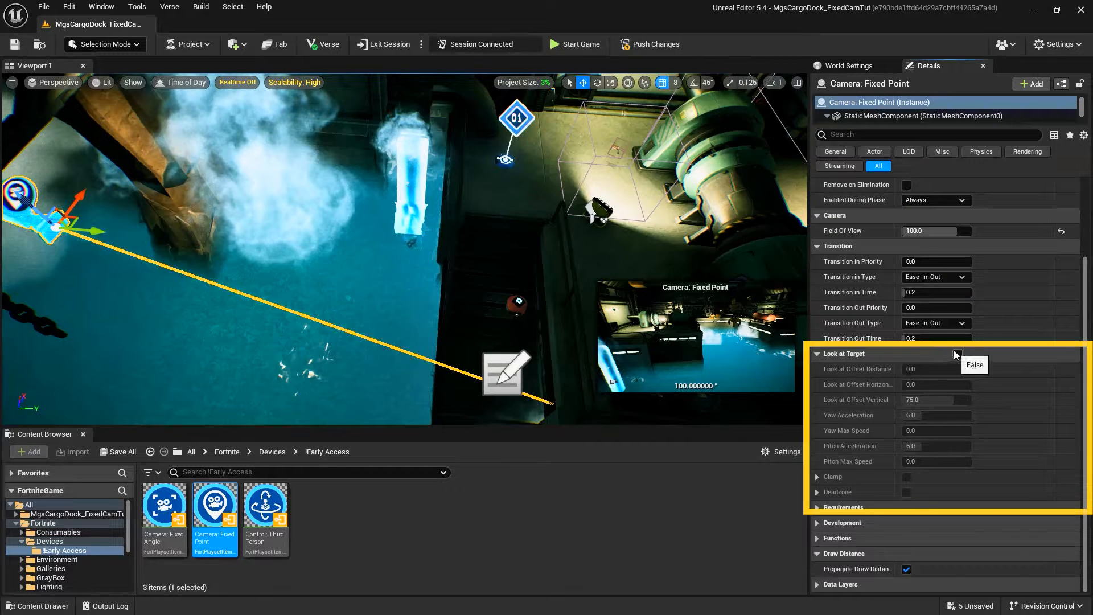
- Tick Look at Target on the water camera, keeping the default horizontal offset
left_click(575, 44)
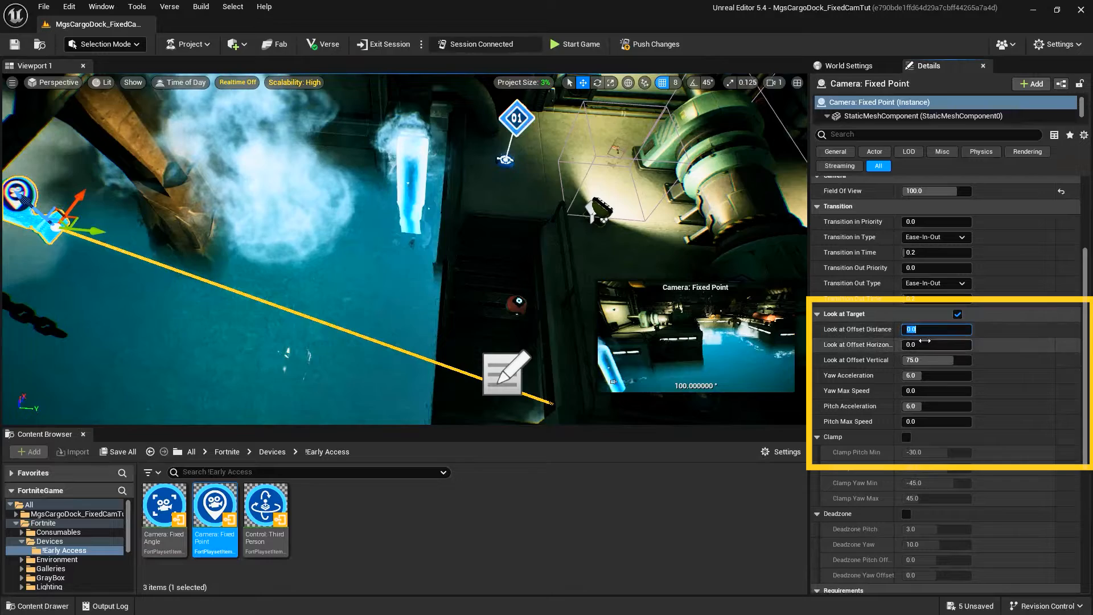
left_click(936, 345)
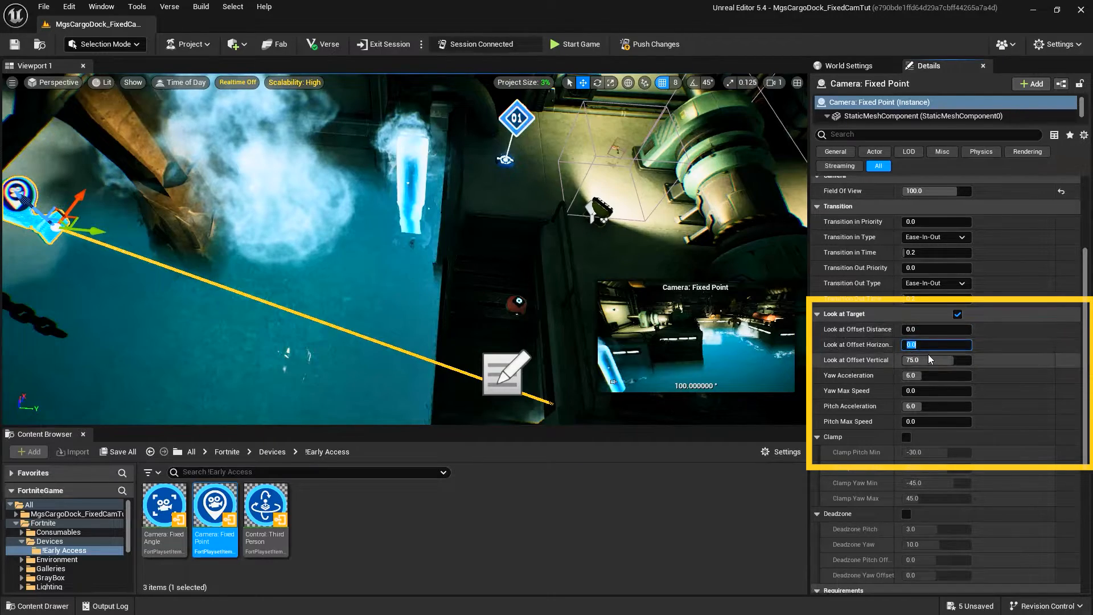
left_click(575, 44)
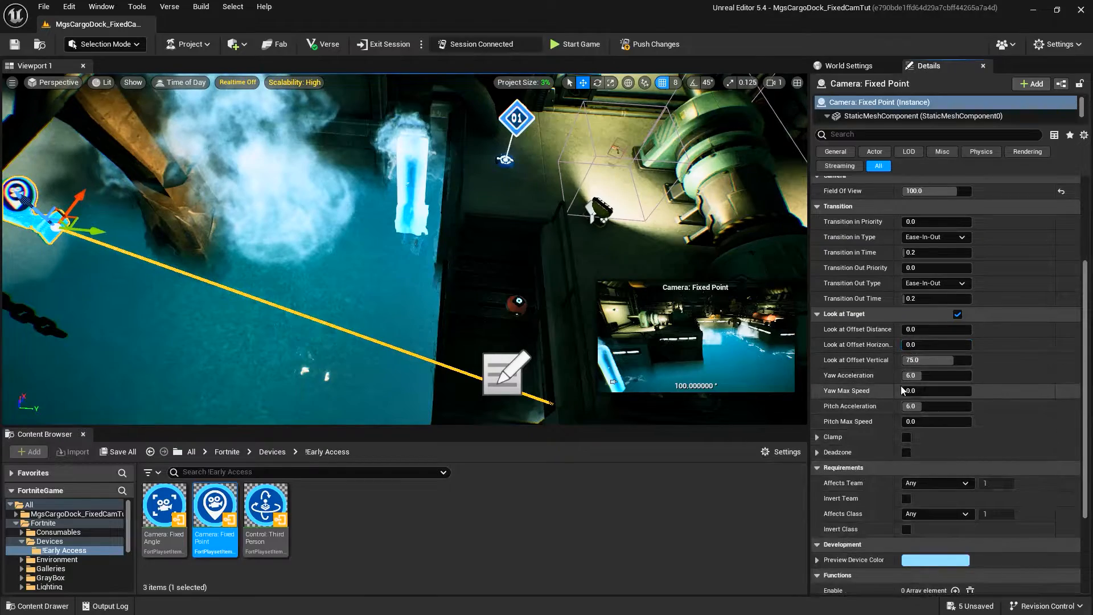
left_click(574, 44)
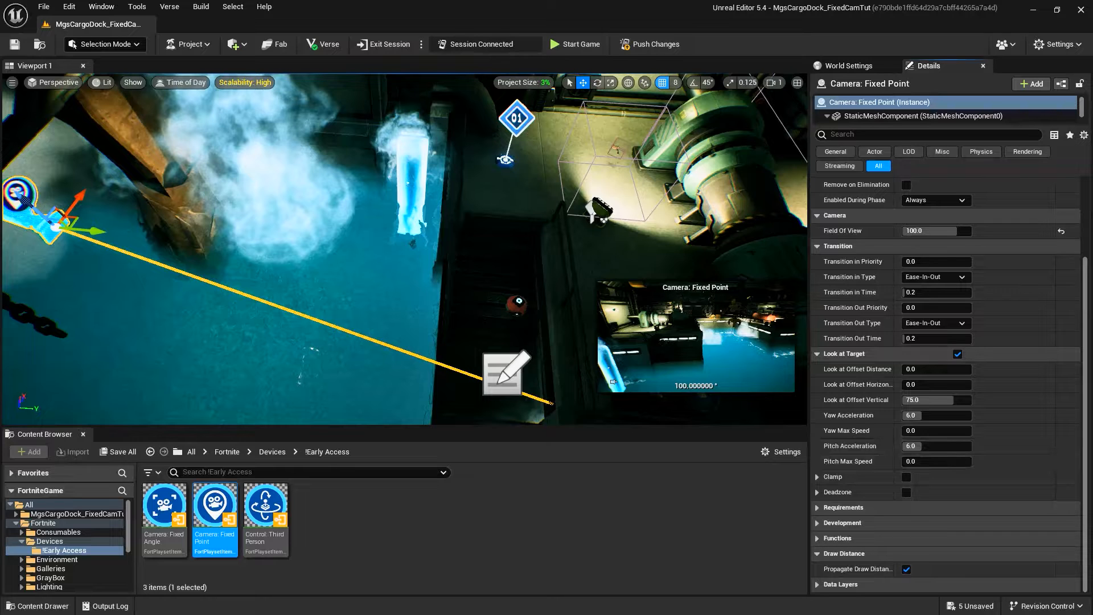
- Expand and tick Clamp on the water camera, then expand the Deadzone settings
left_click(817, 476)
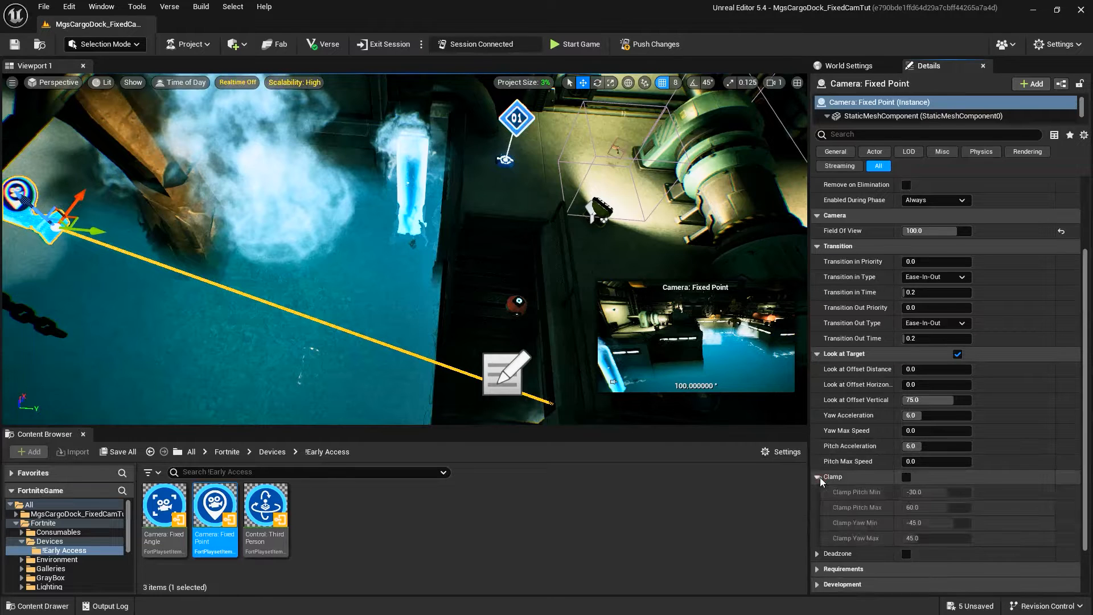
left_click(578, 44)
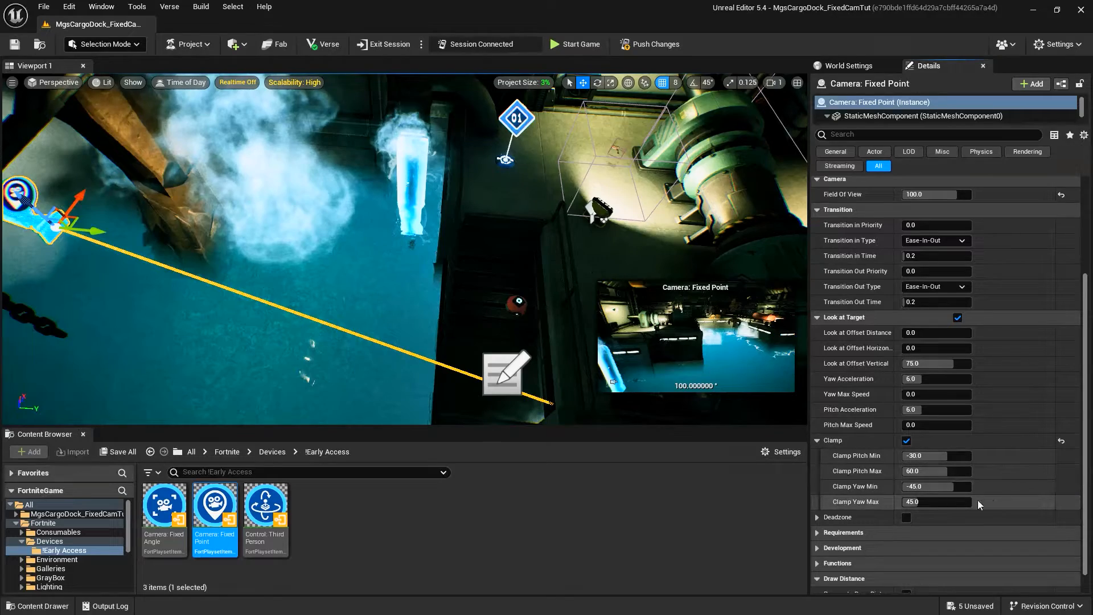
left_click(816, 518)
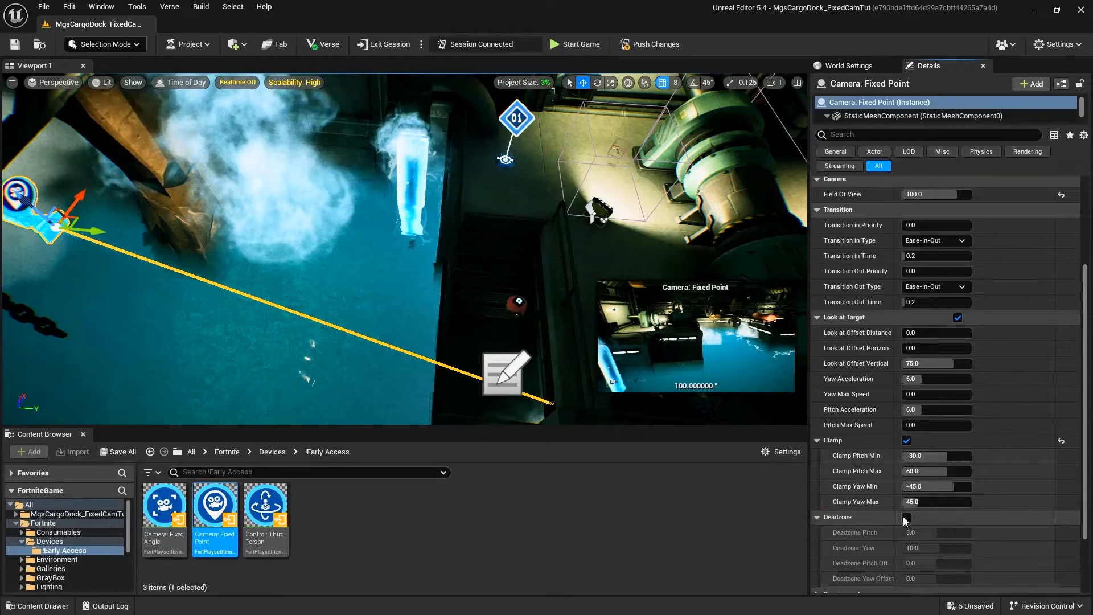
left_click(580, 44)
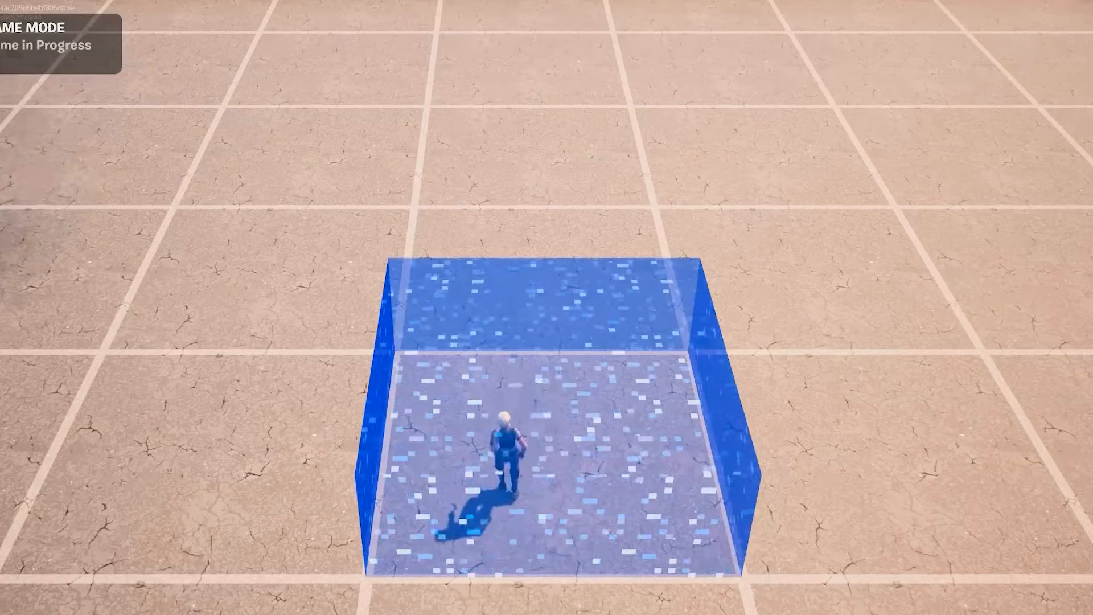